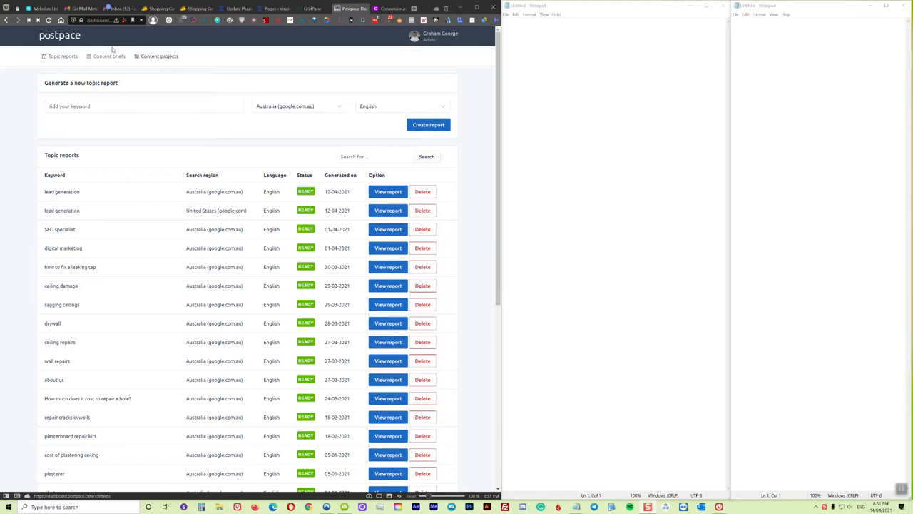
- Enter 'web designer' as the keyword for the new topic report
{"action": "type", "text": "we"}
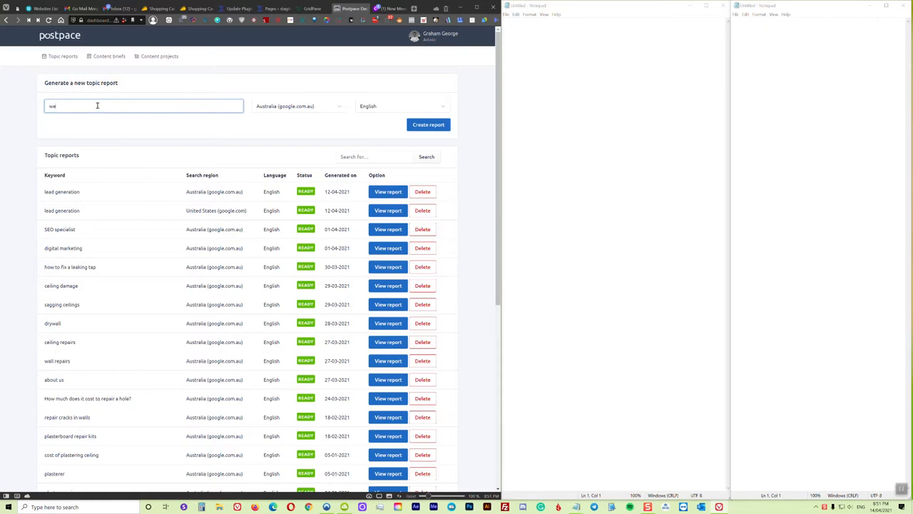
{"action": "type", "text": "b designer"}
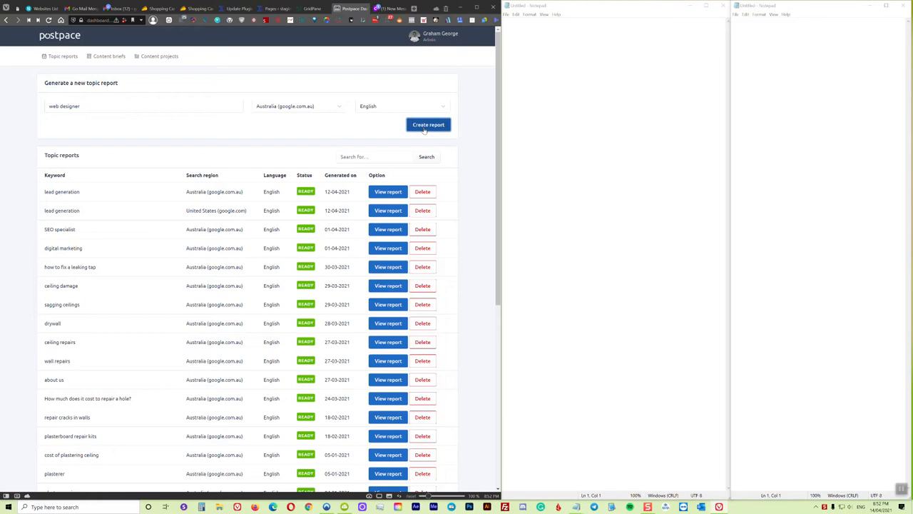
{"action": "left_click", "coordinate": [428, 124]}
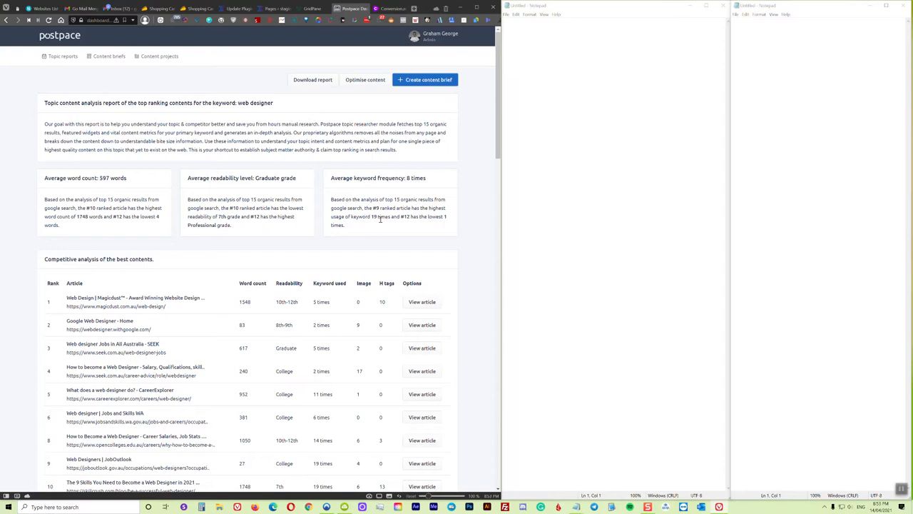
{"action": "scroll", "scroll_direction": "down", "scroll_amount": 3}
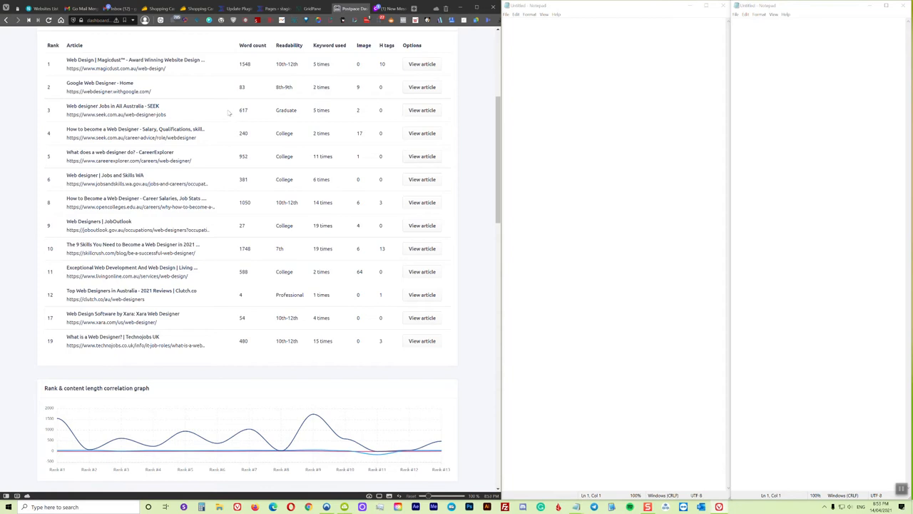
{"action": "scroll", "scroll_direction": "up", "scroll_amount": 3}
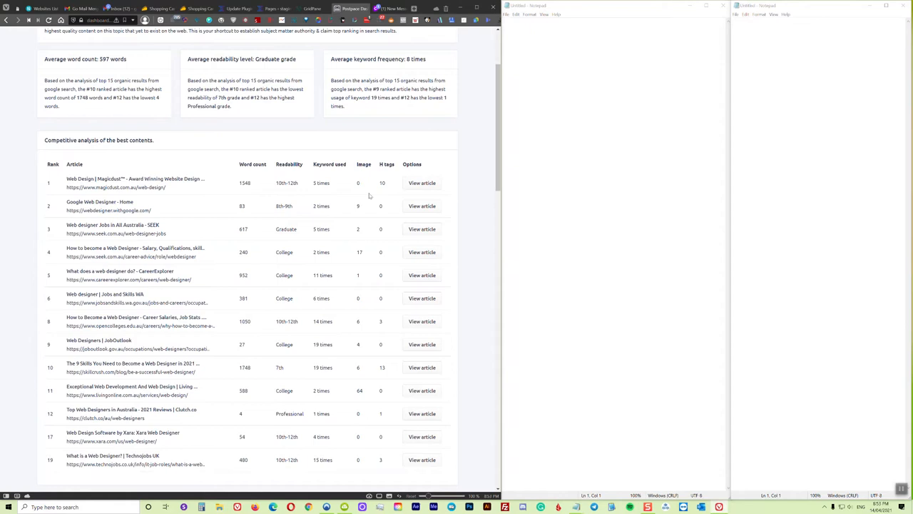
- View the rank 1 Magicdust web design article and read through its text
{"action": "left_click", "coordinate": [422, 183]}
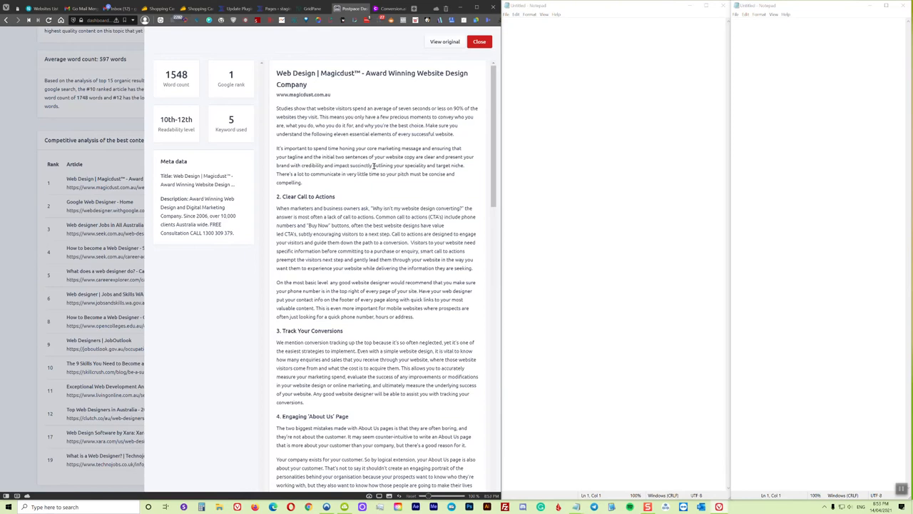
{"action": "mouse_move", "coordinate": [326, 86]}
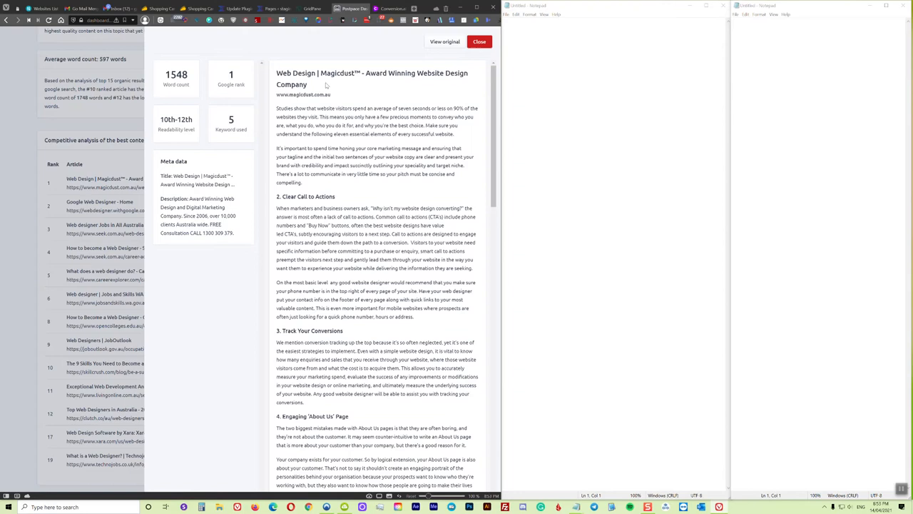
{"action": "scroll", "scroll_direction": "down", "scroll_amount": 3}
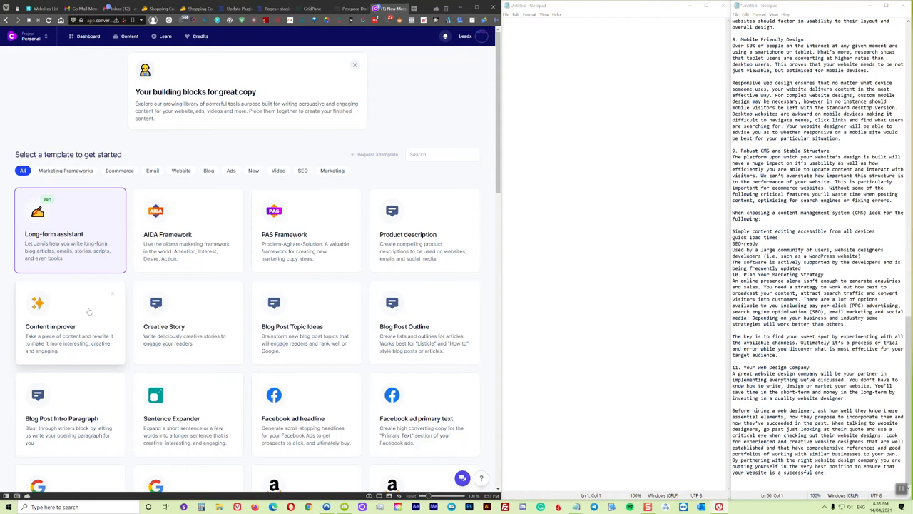
- Start a Content improver job for the website visitors paragraph with Professional tone
{"action": "left_click", "coordinate": [50, 325]}
{"action": "type", "text": "Professional"}
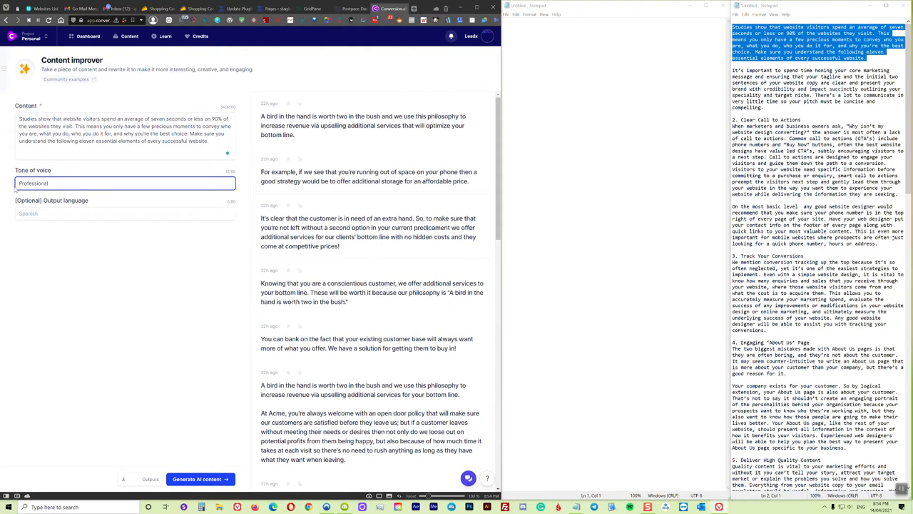
- Generate a new batch of AI rewrites of the website visitors paragraph
{"action": "left_click", "coordinate": [199, 479]}
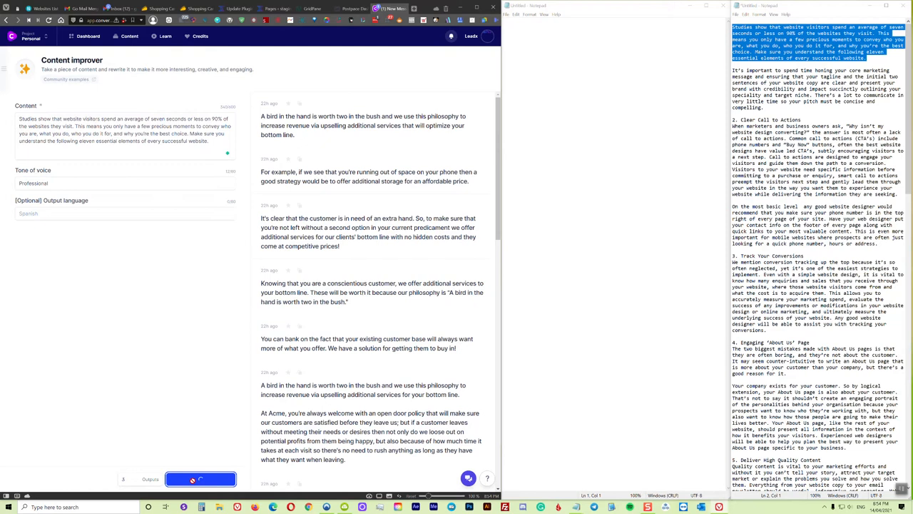
{"action": "left_click", "coordinate": [200, 478]}
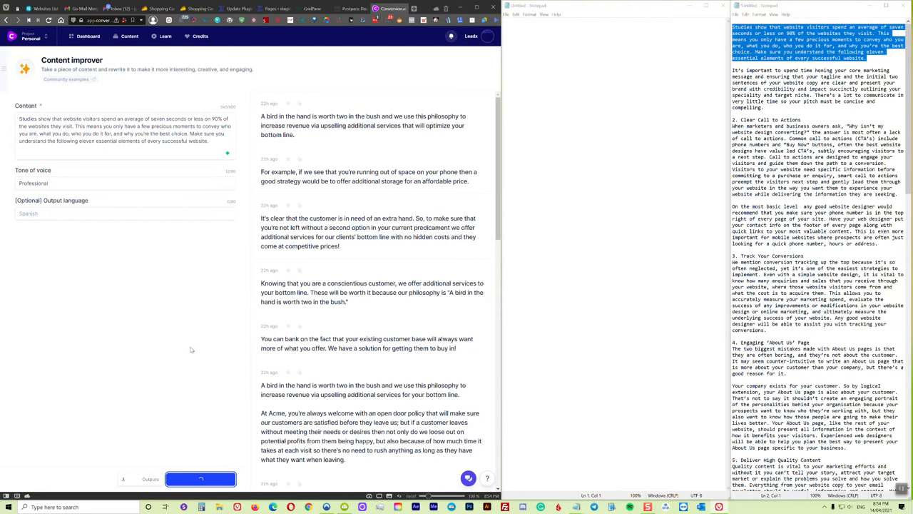
{"action": "left_click", "coordinate": [199, 479]}
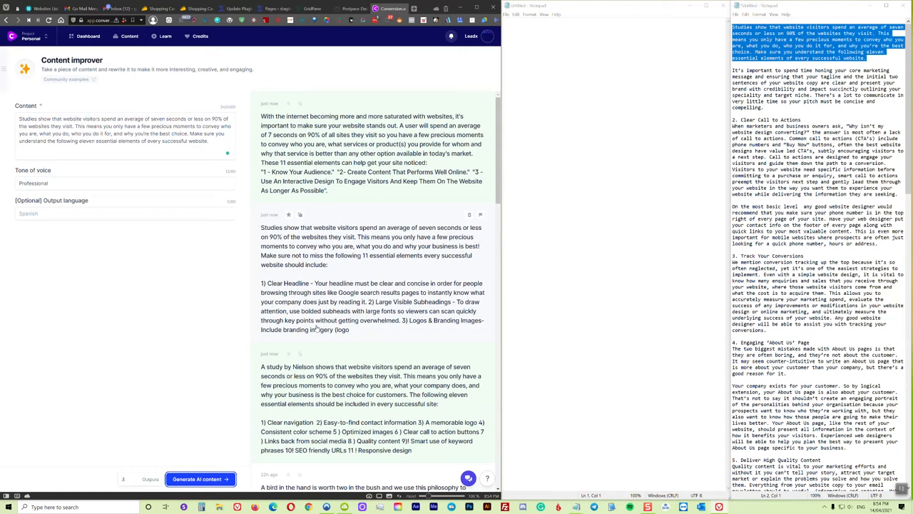
- Rewrite the next paragraph and copy the chosen output into the Notepad draft
{"action": "left_click", "coordinate": [299, 214]}
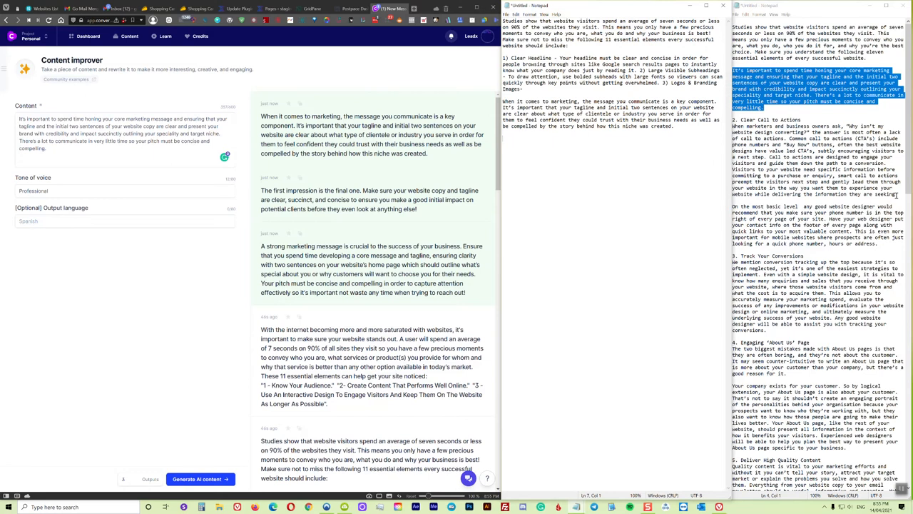
{"action": "right_click", "coordinate": [125, 135]}
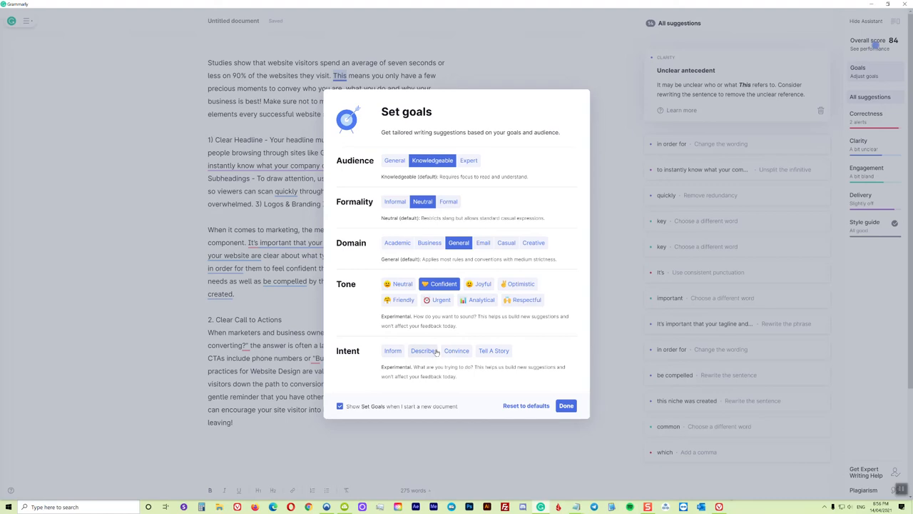
- Accept default goals, expand the split-infinitive suggestion, and run the plagiarism check
{"action": "left_click", "coordinate": [565, 405]}
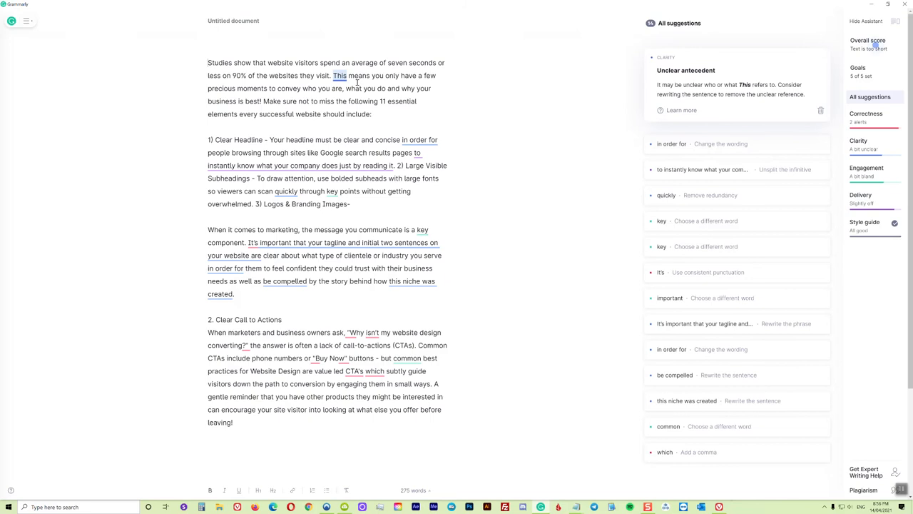
{"action": "left_click", "coordinate": [701, 168]}
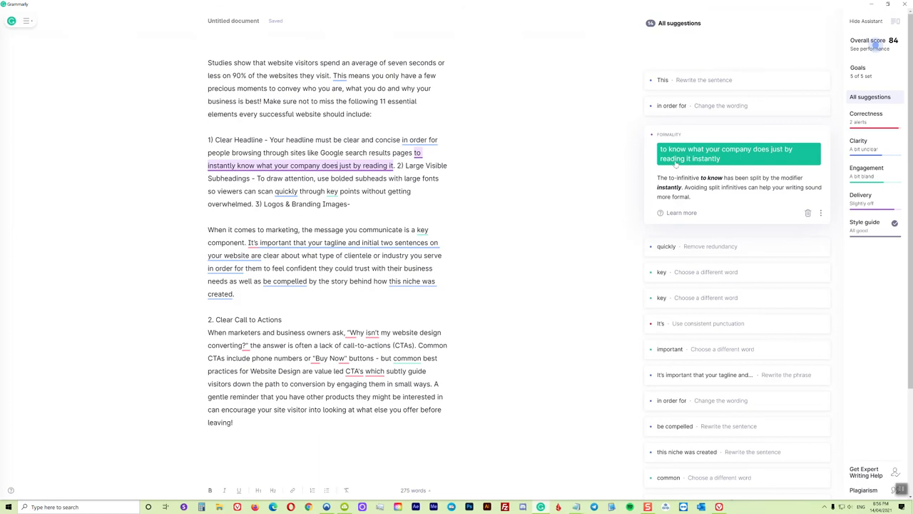
{"action": "left_click", "coordinate": [724, 154]}
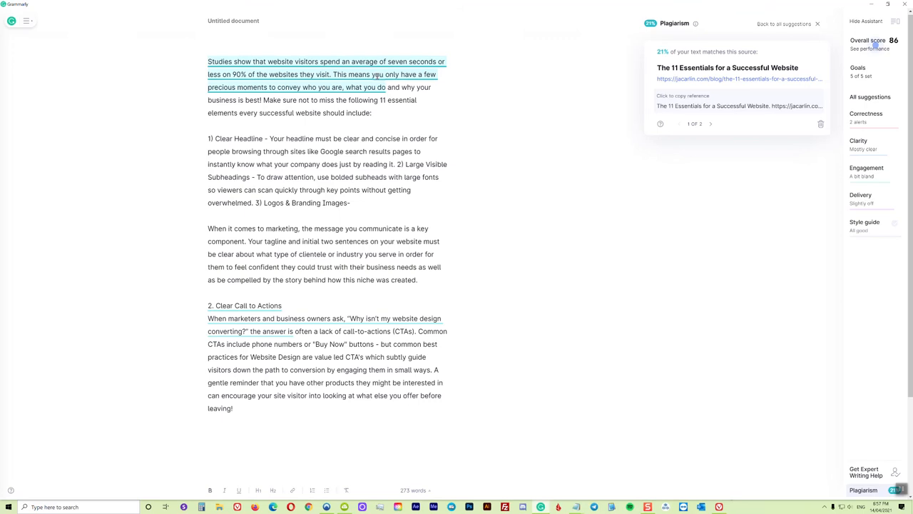
- Step between the Call to Actions and opening-paragraph matches from The 11 Essentials article
{"action": "left_click", "coordinate": [711, 122]}
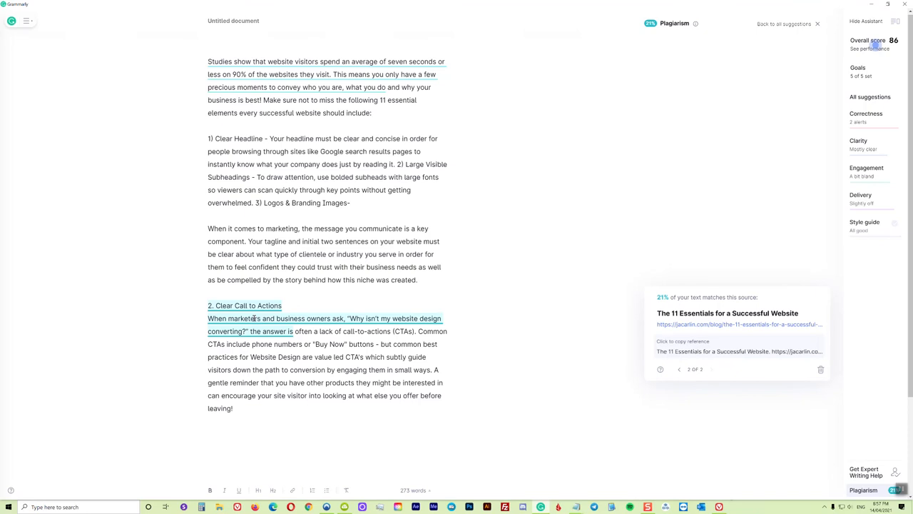
{"action": "left_click", "coordinate": [679, 369]}
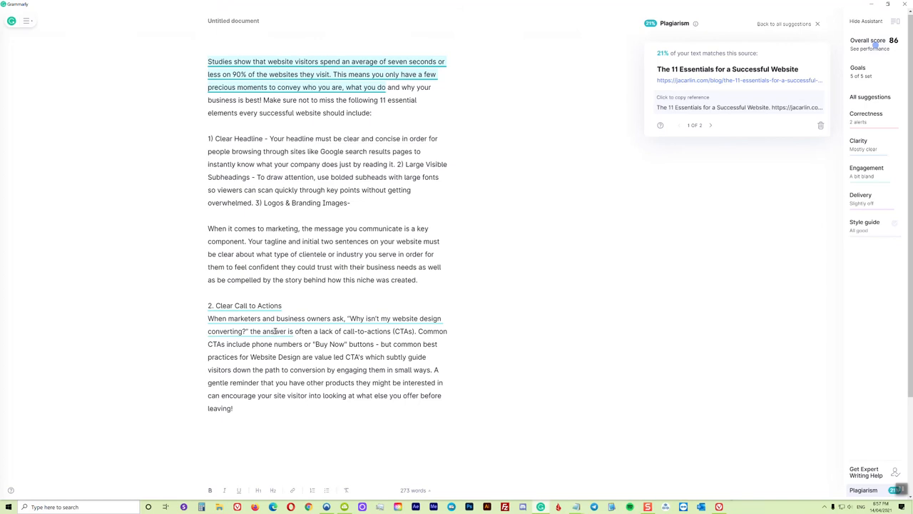